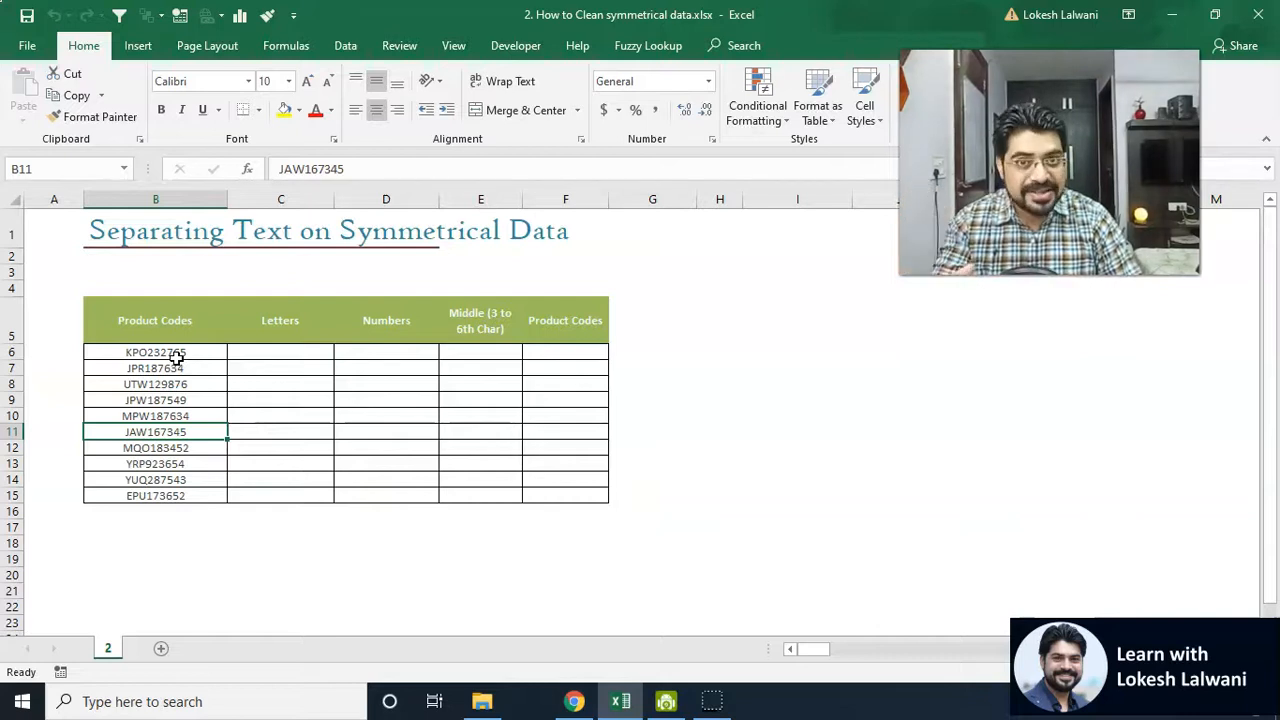
# Step: Enter =LEFT(B6,3) in C6 so the first Letters cell shows KPO
pyautogui.click(155, 352)
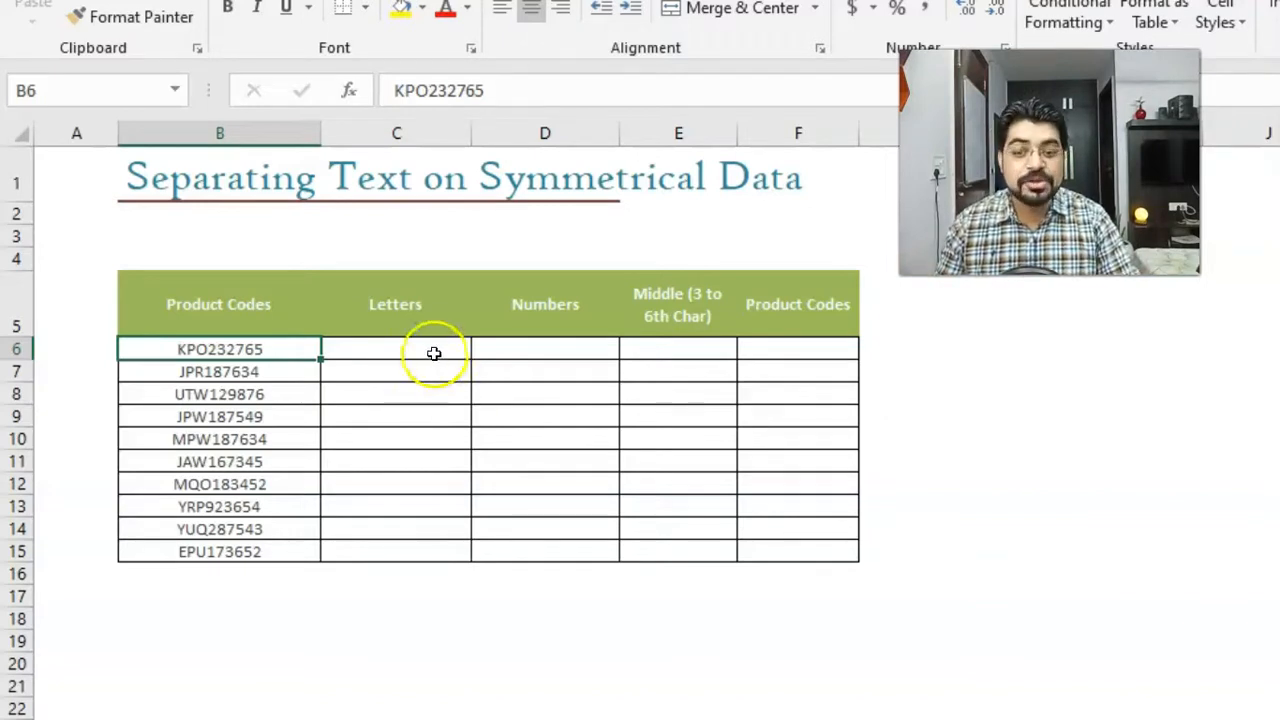
pyautogui.click(410, 348)
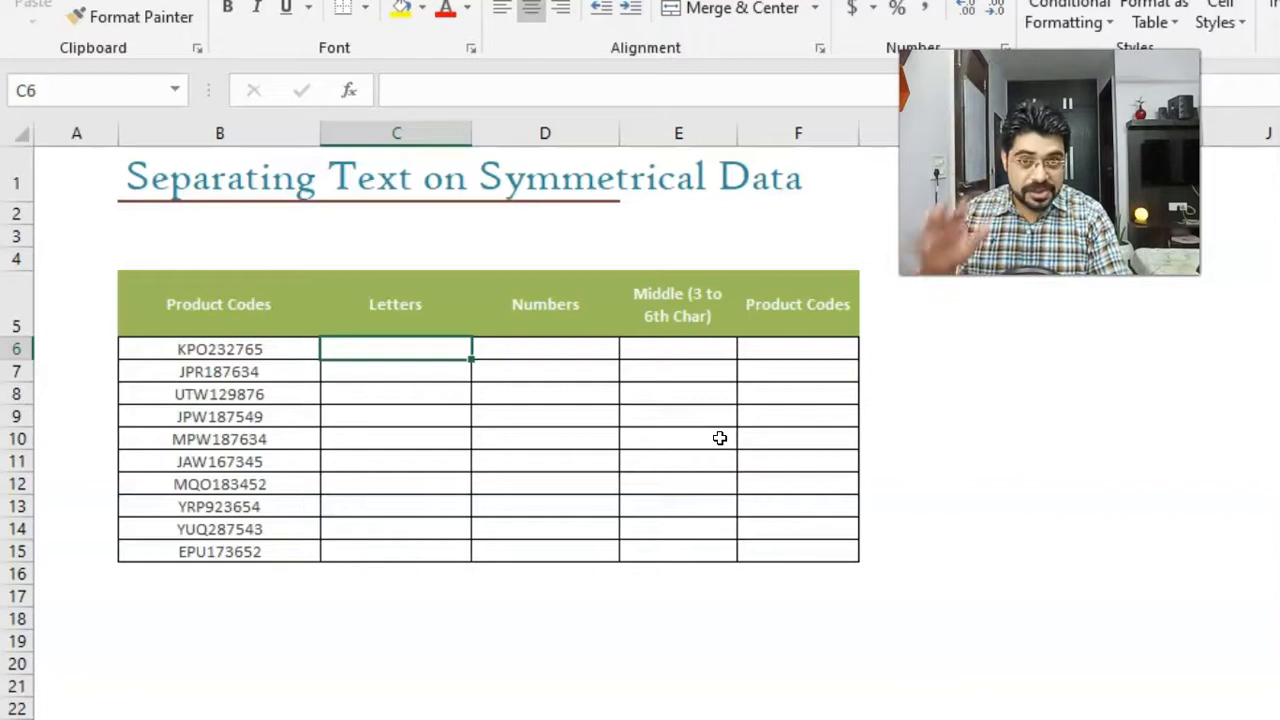
pyautogui.write('=lef')
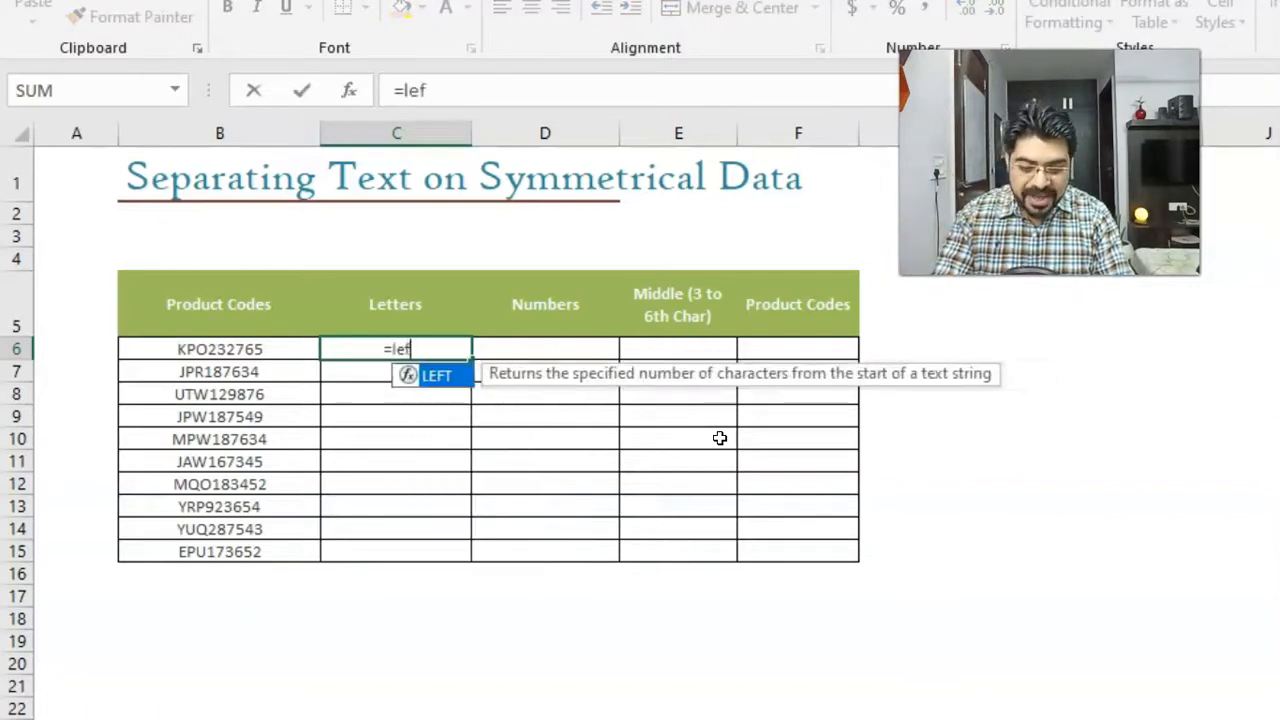
pyautogui.write('t')
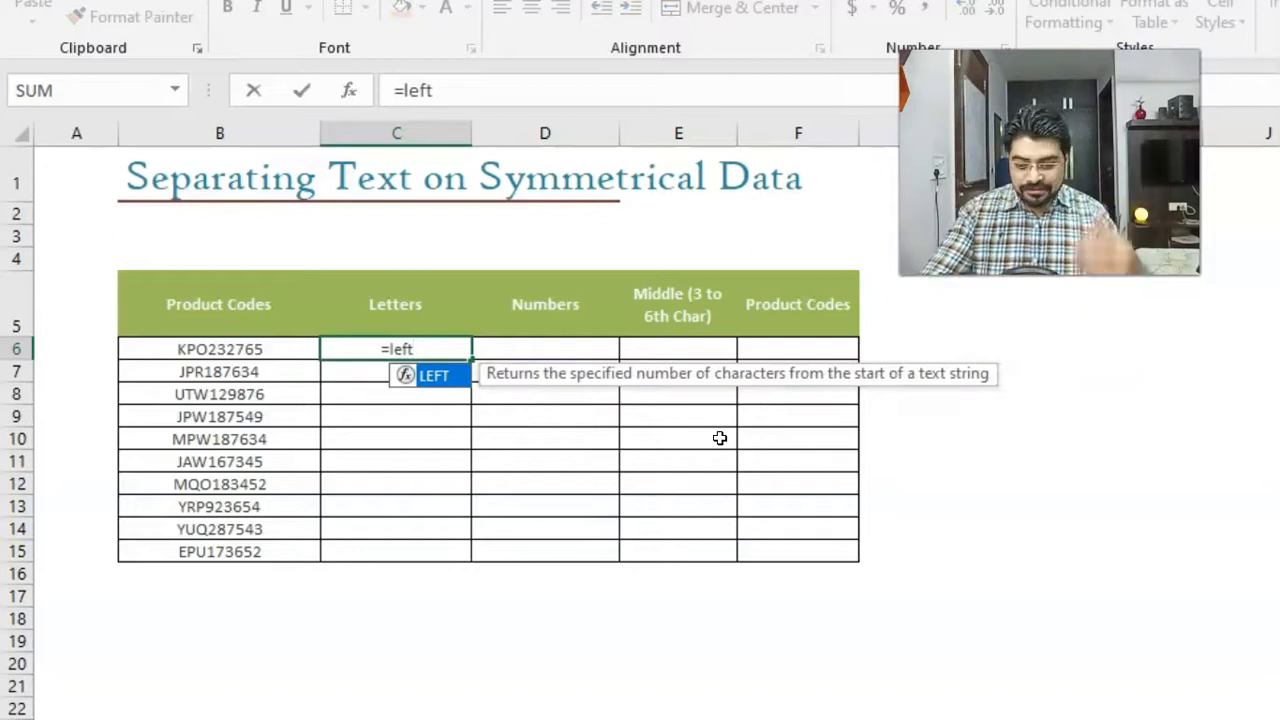
pyautogui.write('(')
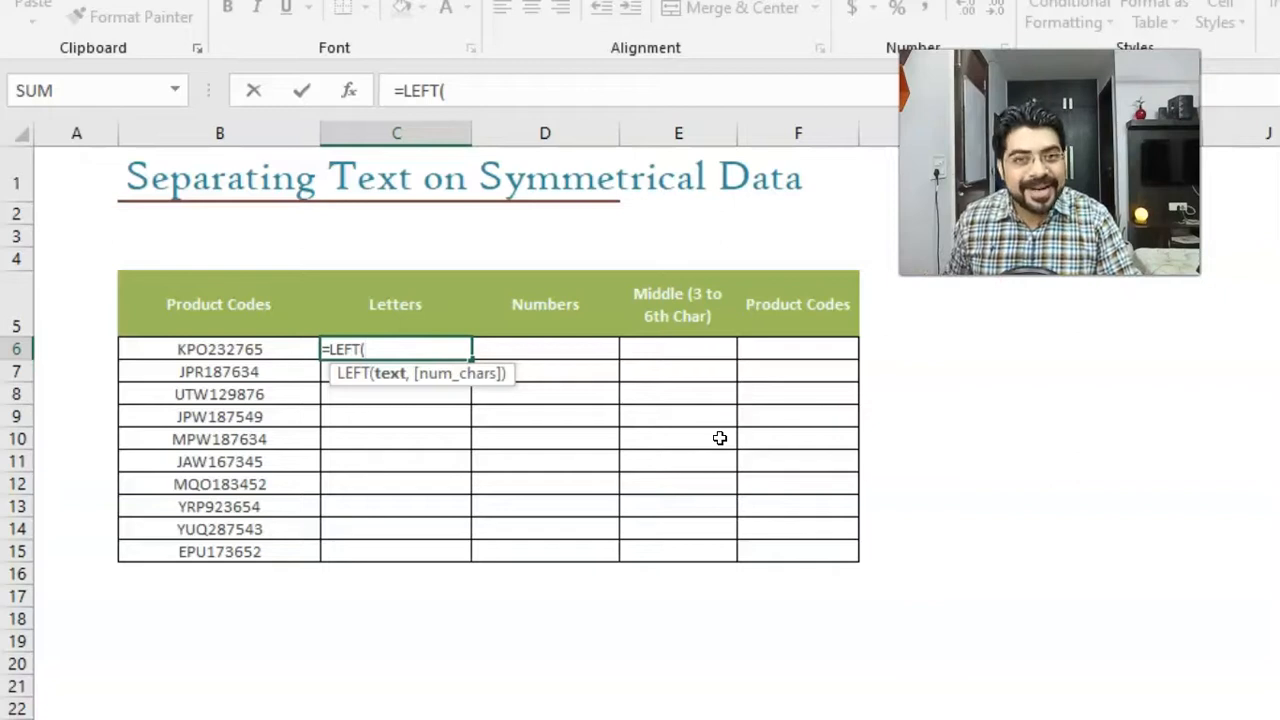
pyautogui.click(219, 348)
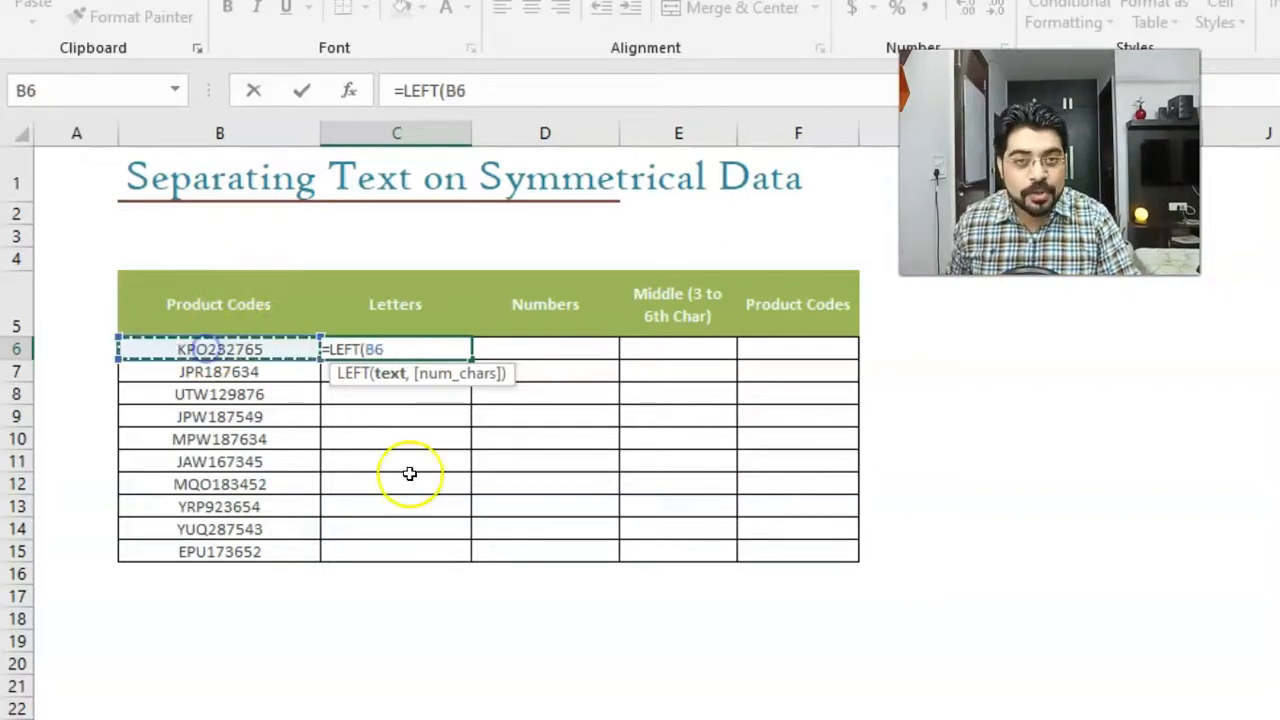
pyautogui.write(',')
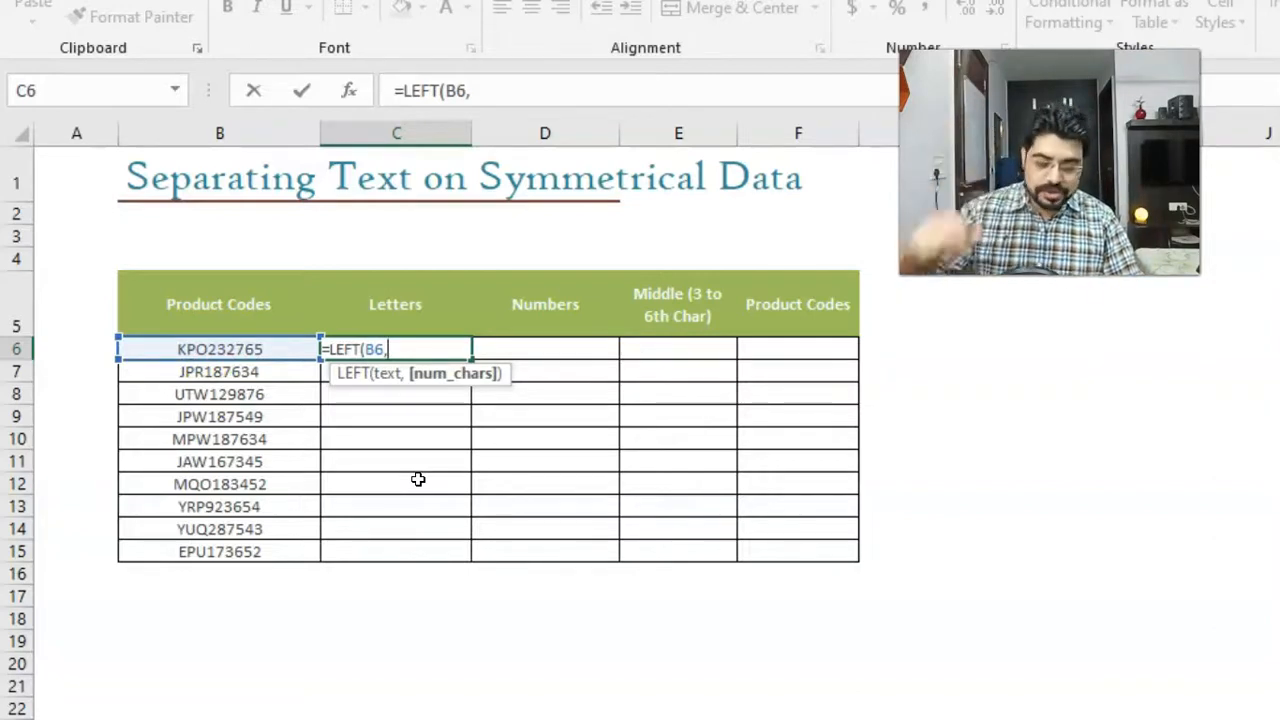
pyautogui.write('3')
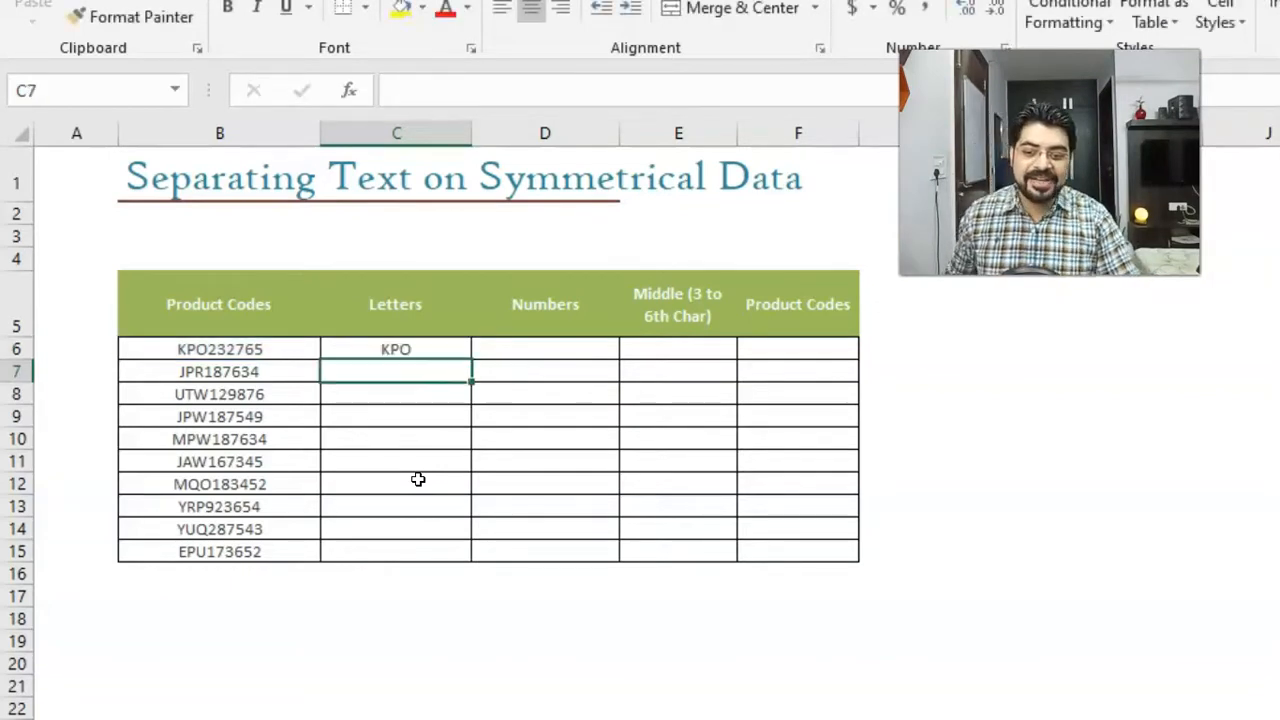
# Step: Fill the LEFT formula from C6 down to C15, giving KPO through EPU
pyautogui.click(395, 348)
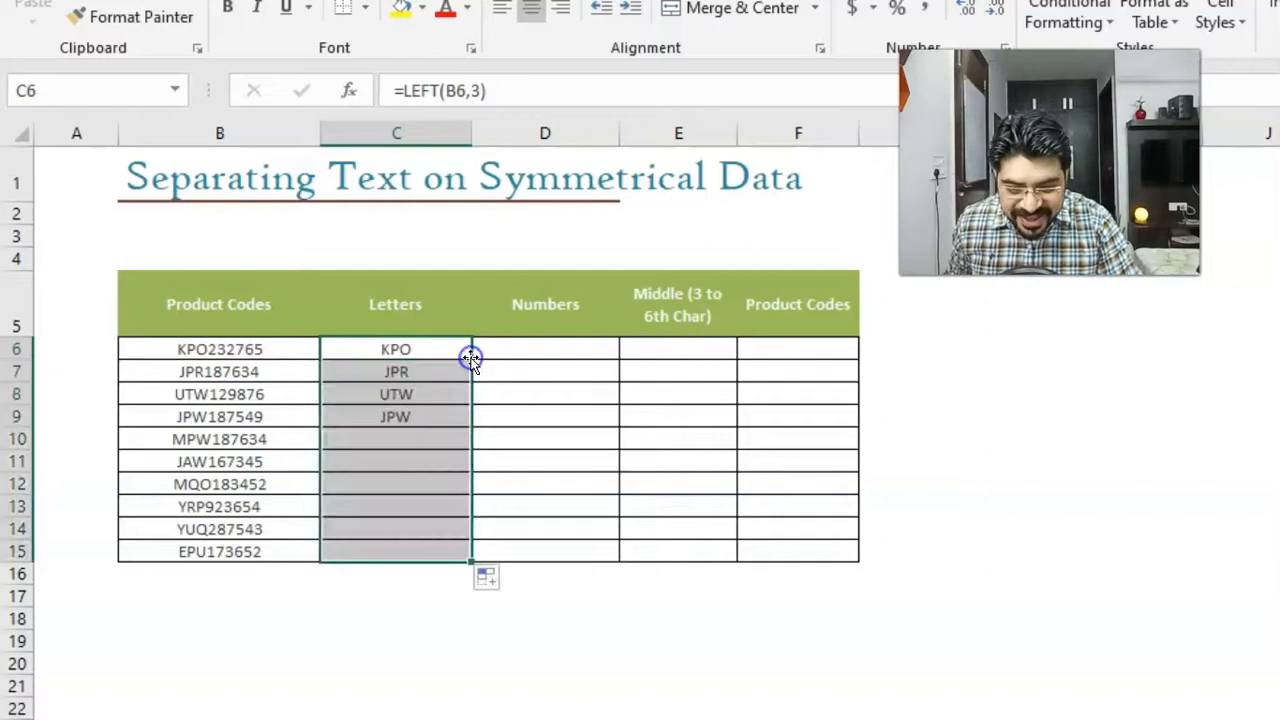
pyautogui.moveTo(471, 358); pyautogui.dragTo(471, 560)
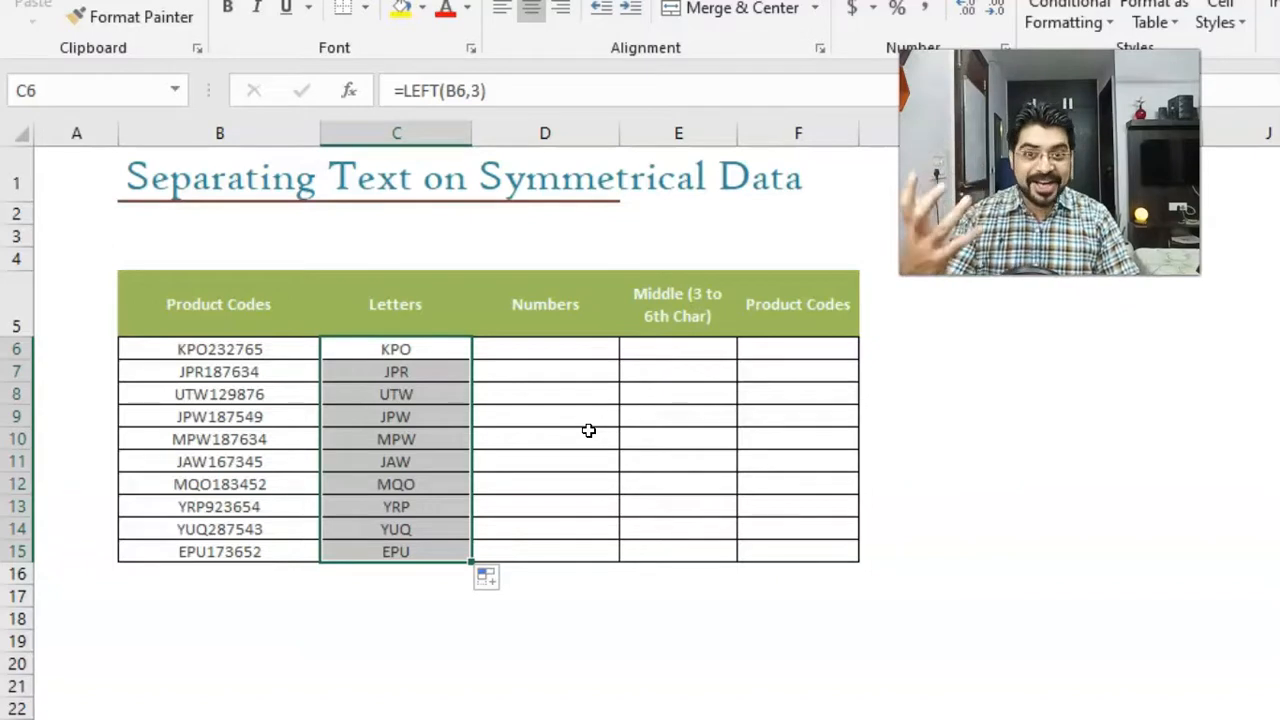
pyautogui.click(545, 349)
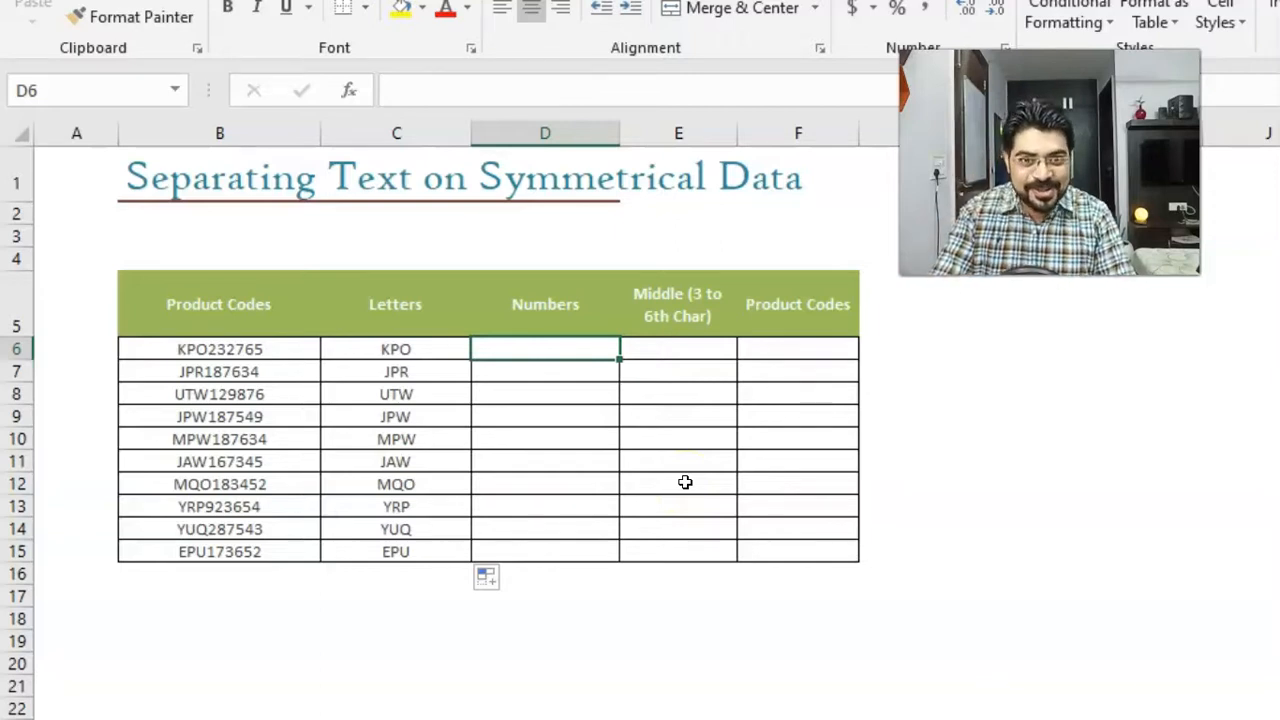
# Step: Enter =RIGHT(B6,6) in D6 and fill it down to D15
pyautogui.write('=righ')
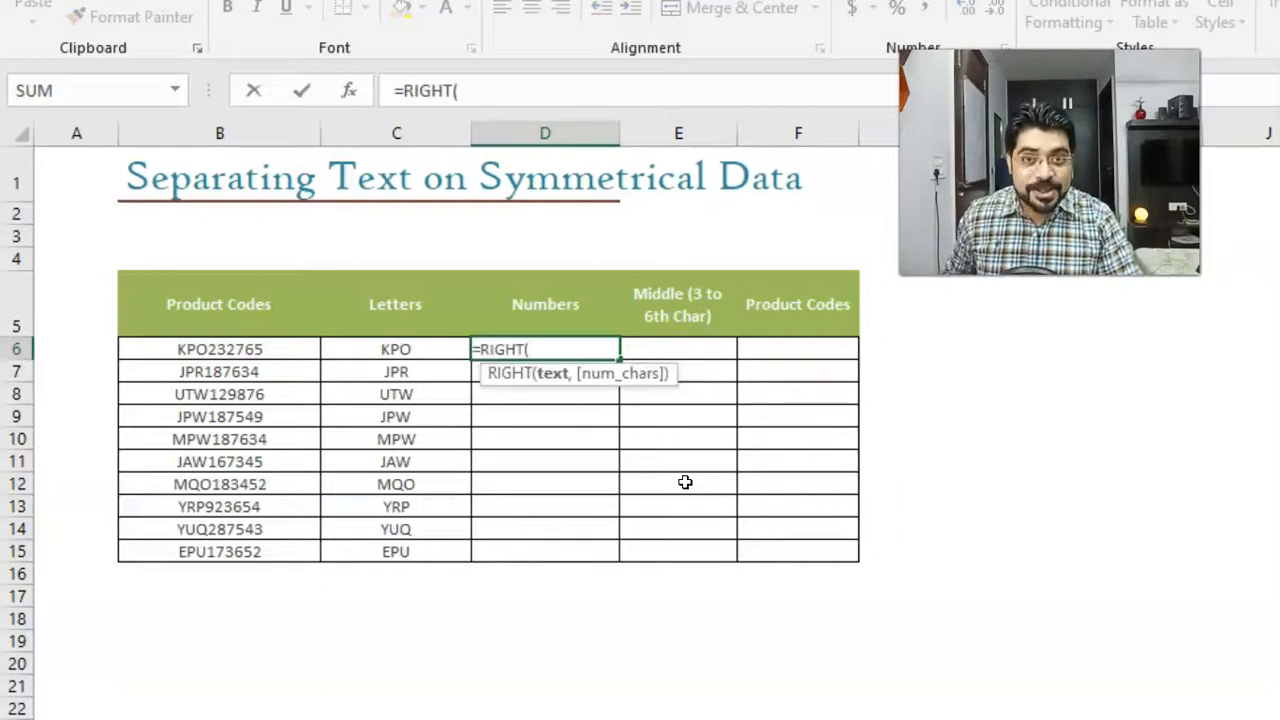
pyautogui.moveTo(267, 328)
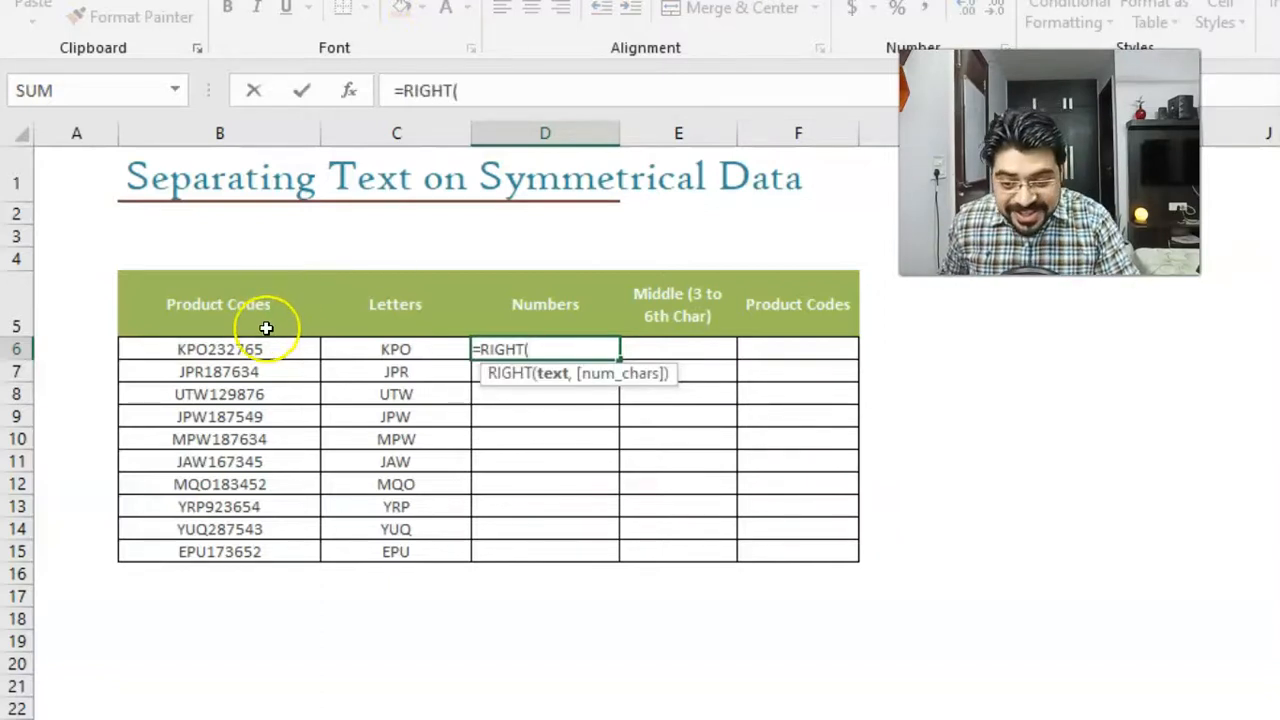
pyautogui.click(219, 348)
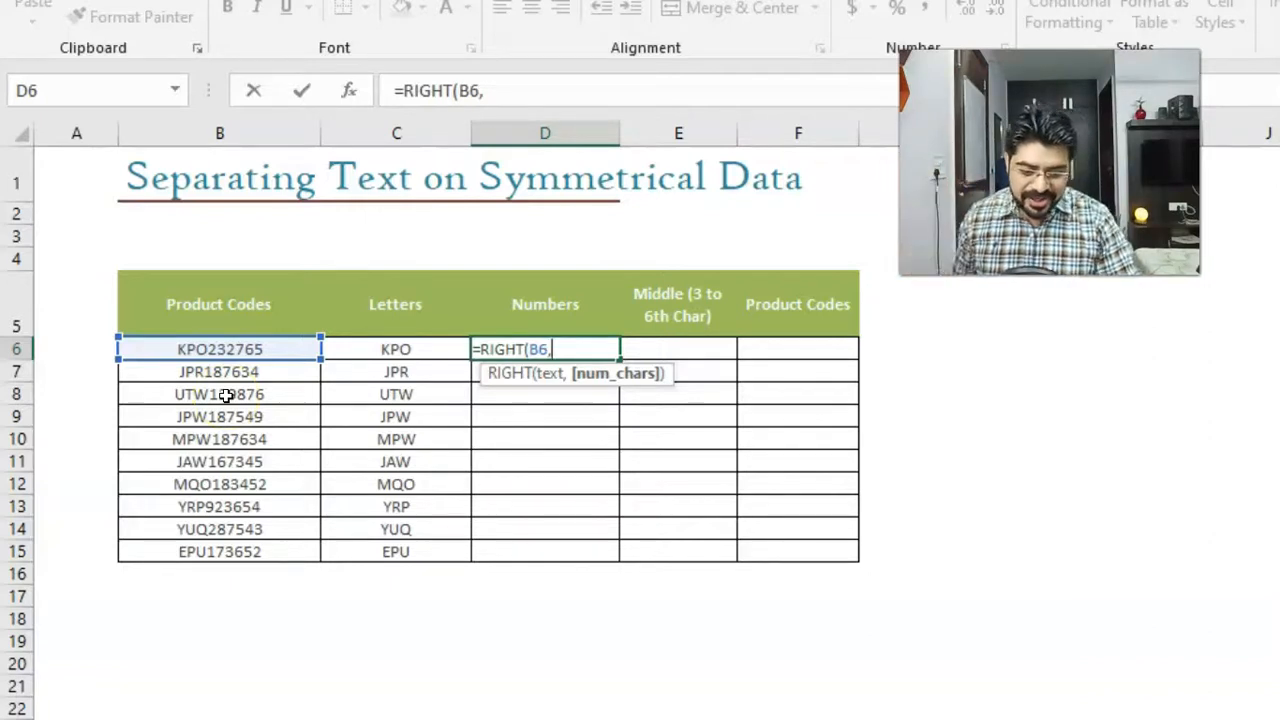
pyautogui.write('6')
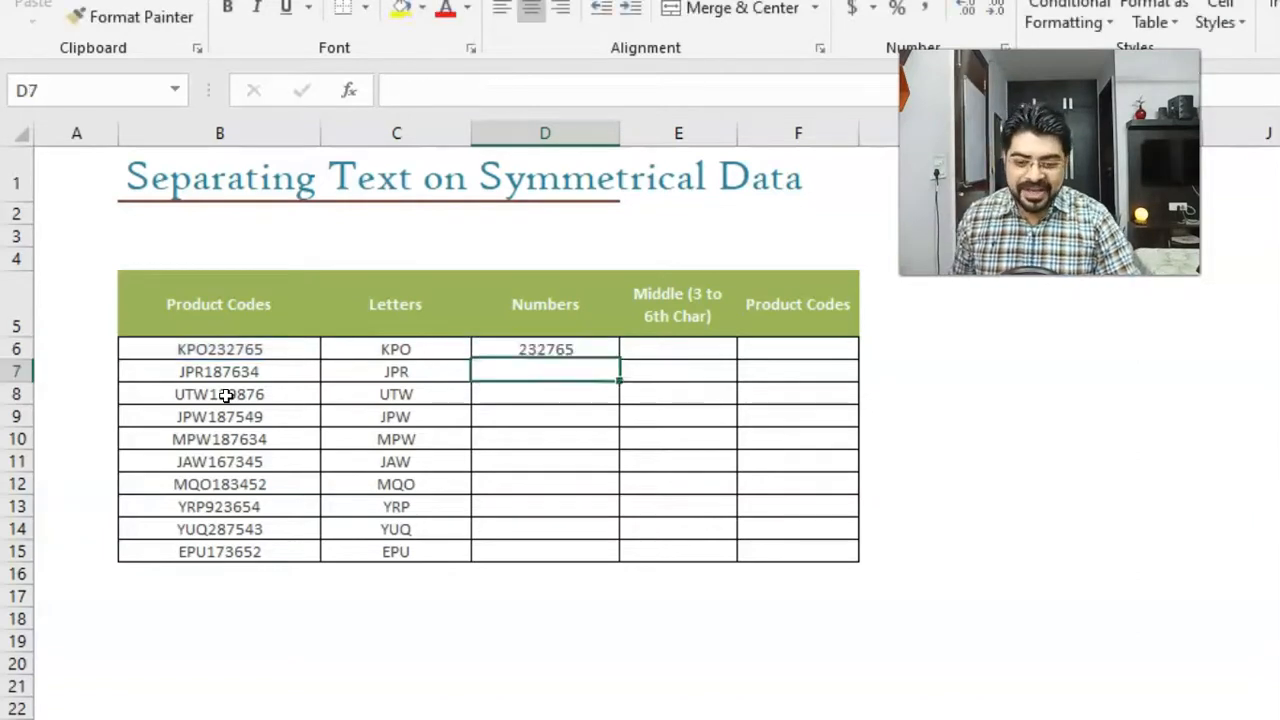
pyautogui.click(545, 349)
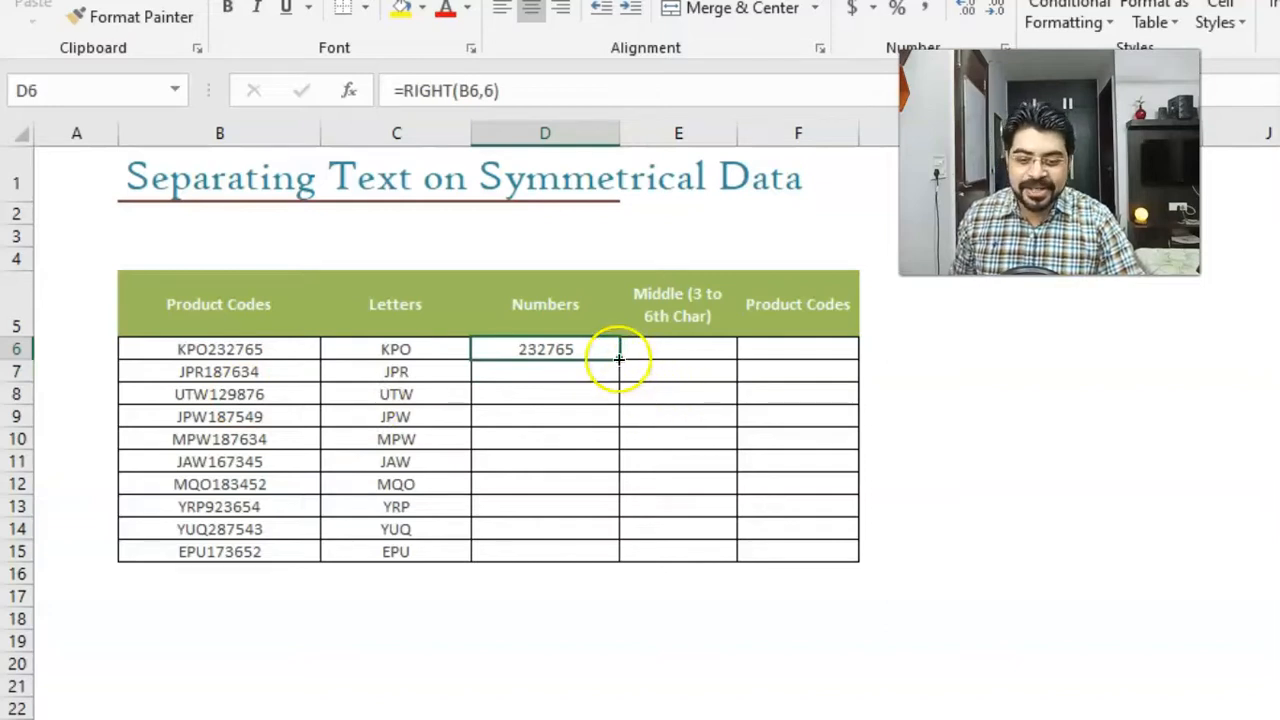
pyautogui.moveTo(618, 356); pyautogui.dragTo(618, 558)
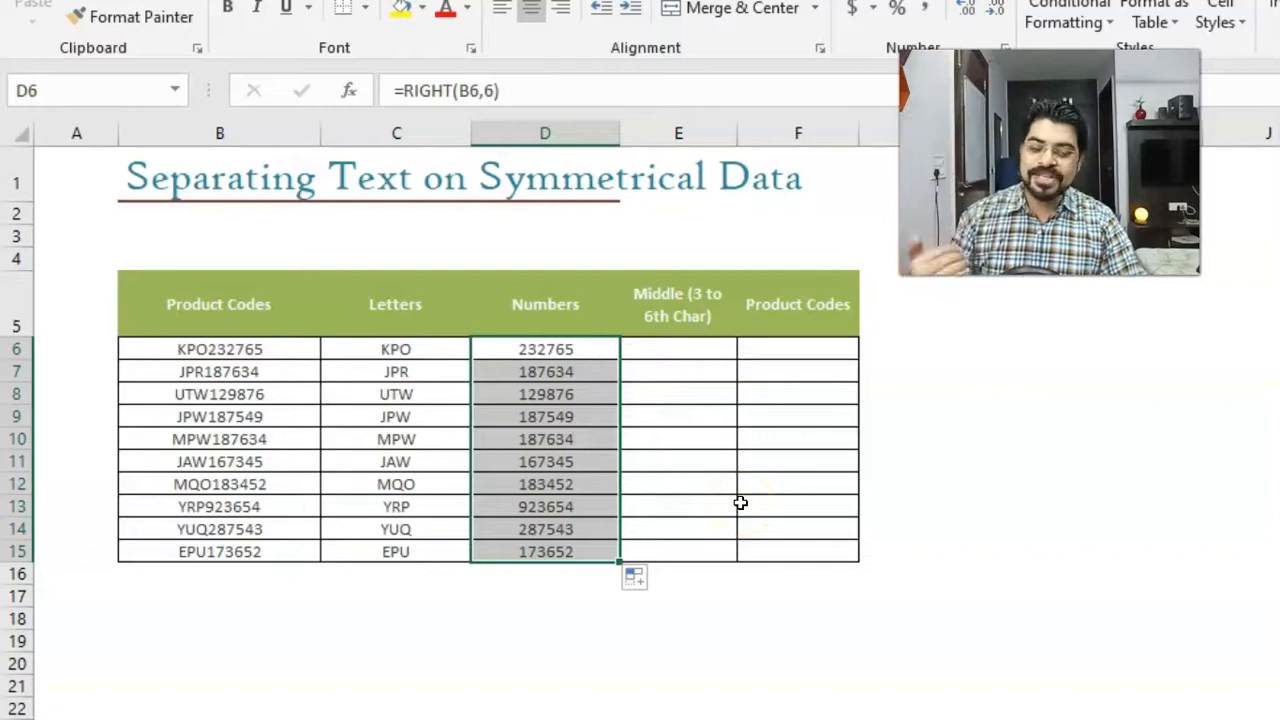
# Step: Select E6, the first empty Middle cell, after reviewing the filled columns
pyautogui.click(678, 349)
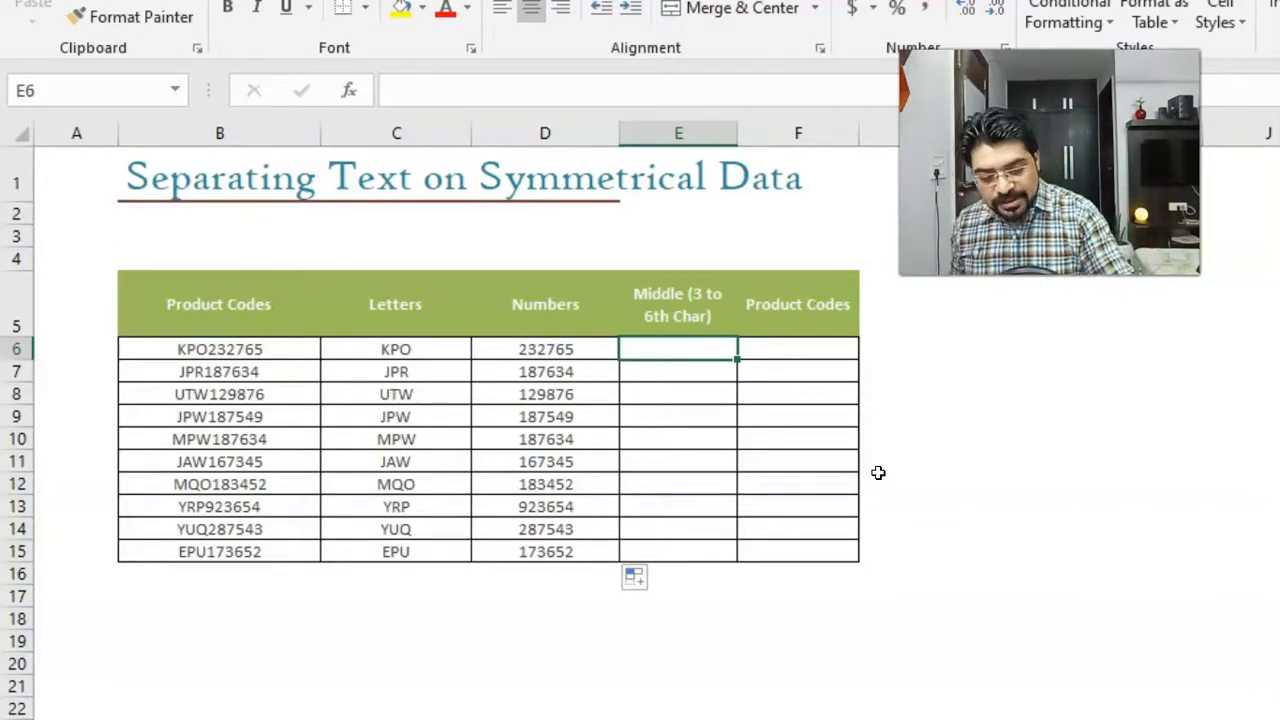
# Step: Enter =MID(B6,3,4) in E6 to extract characters 3–6, then reselect it
pyautogui.write('=mid')
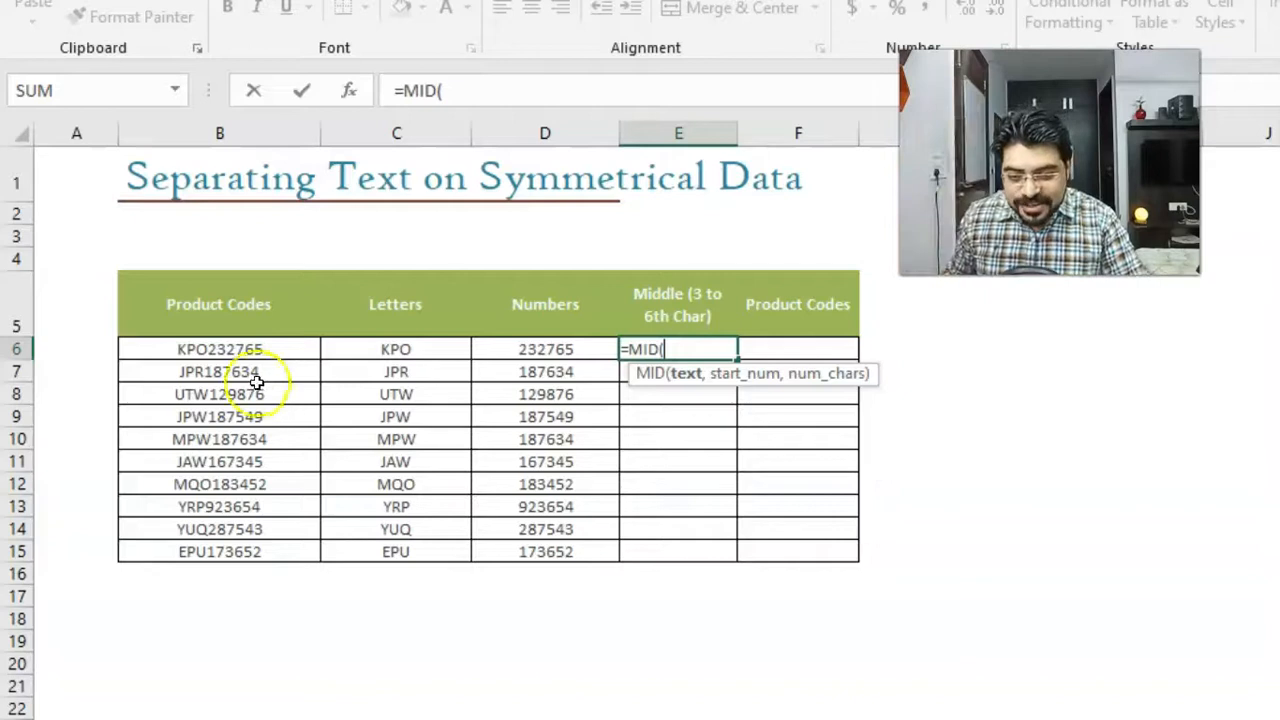
pyautogui.click(219, 348)
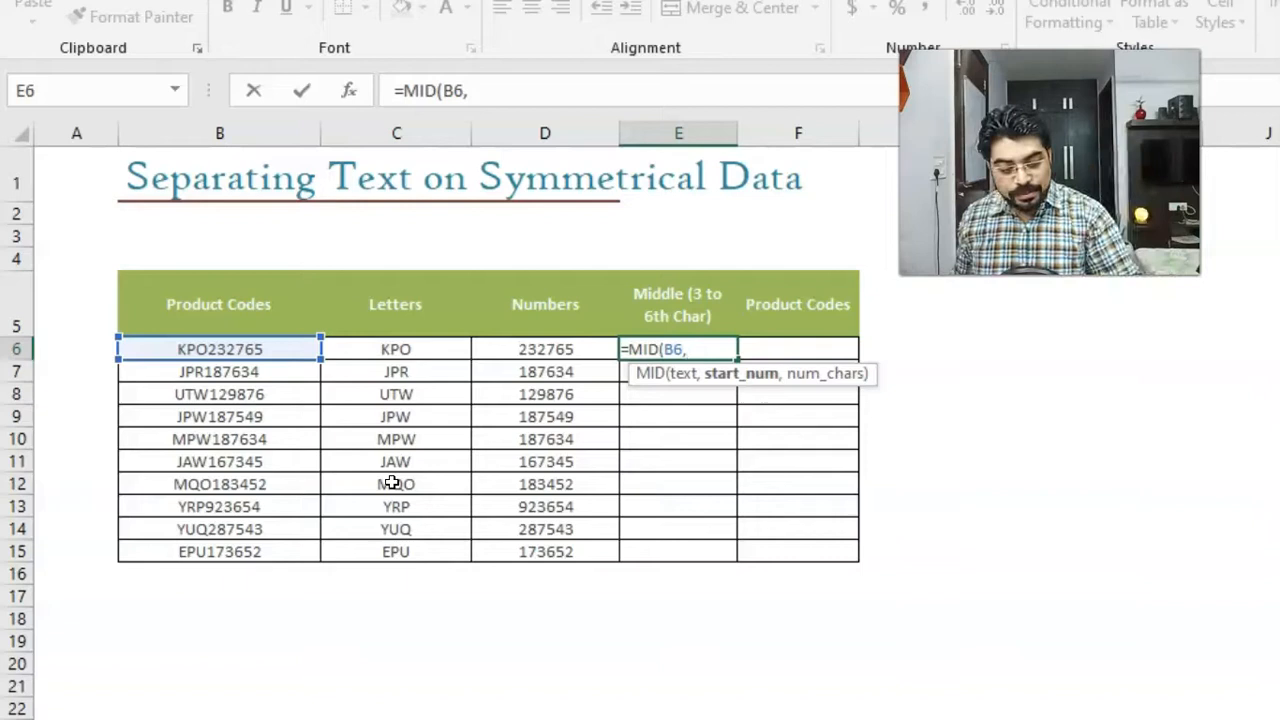
pyautogui.write('3')
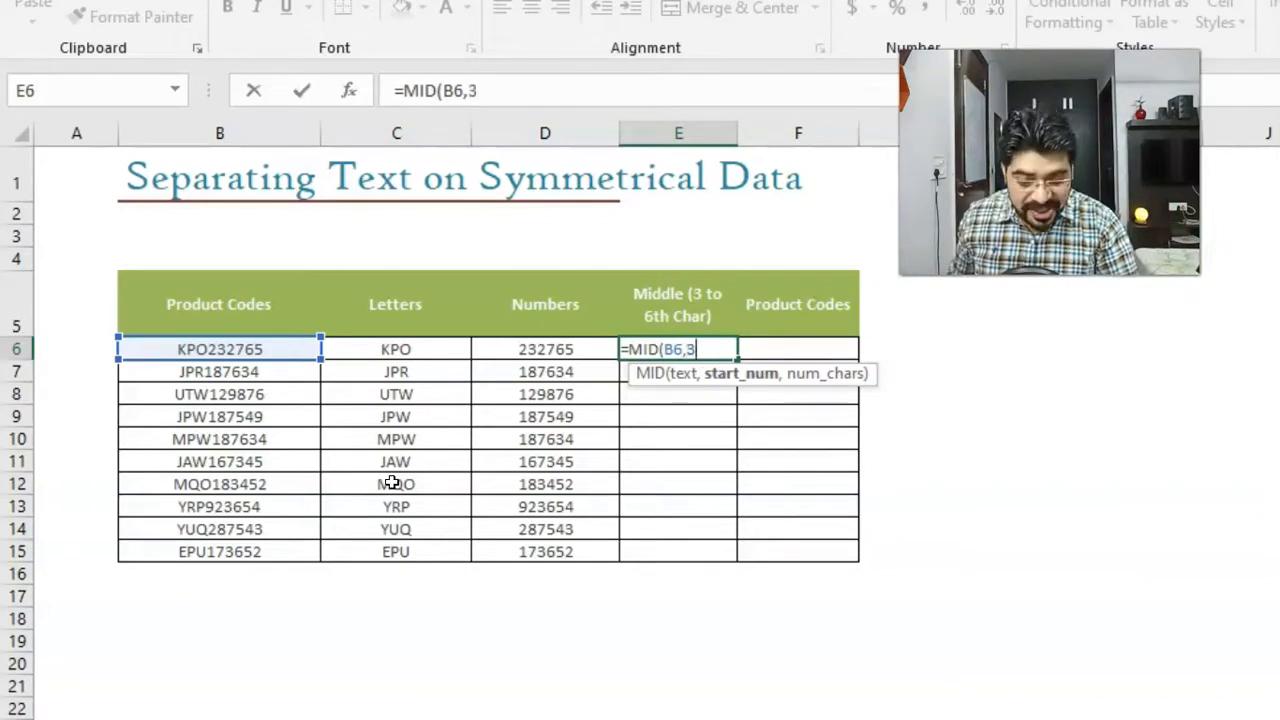
pyautogui.write(',')
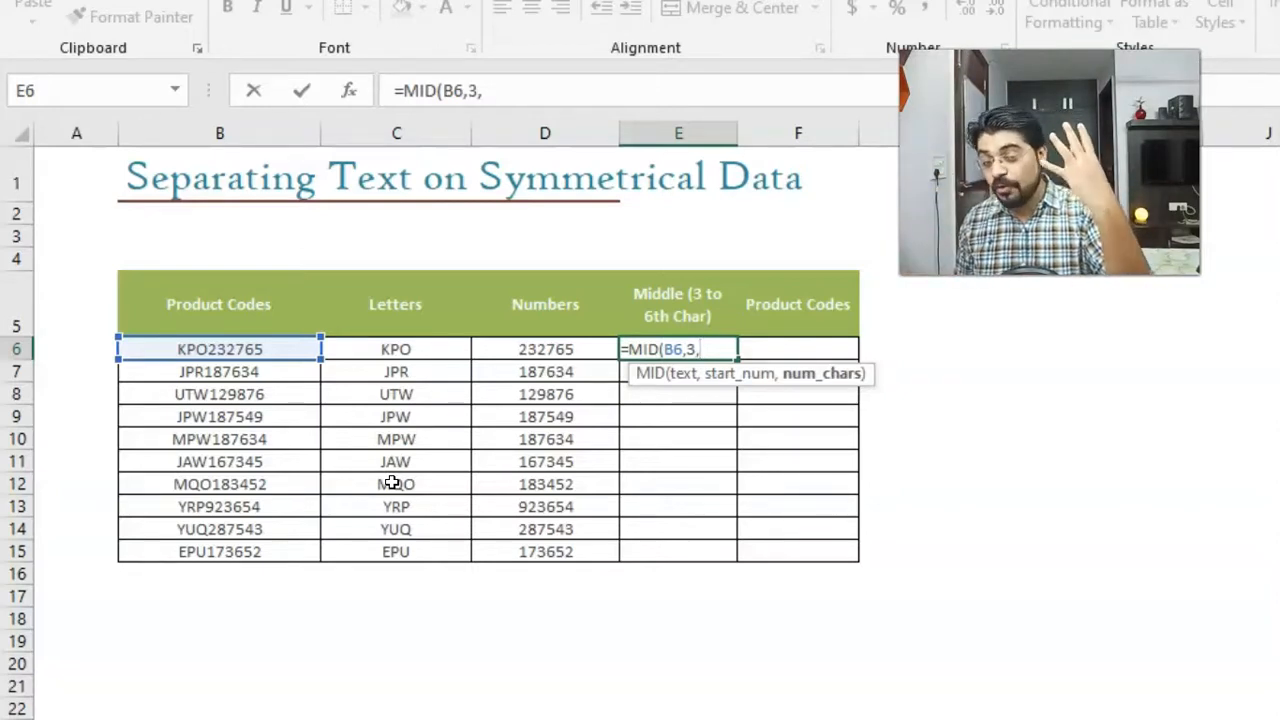
pyautogui.write('4')
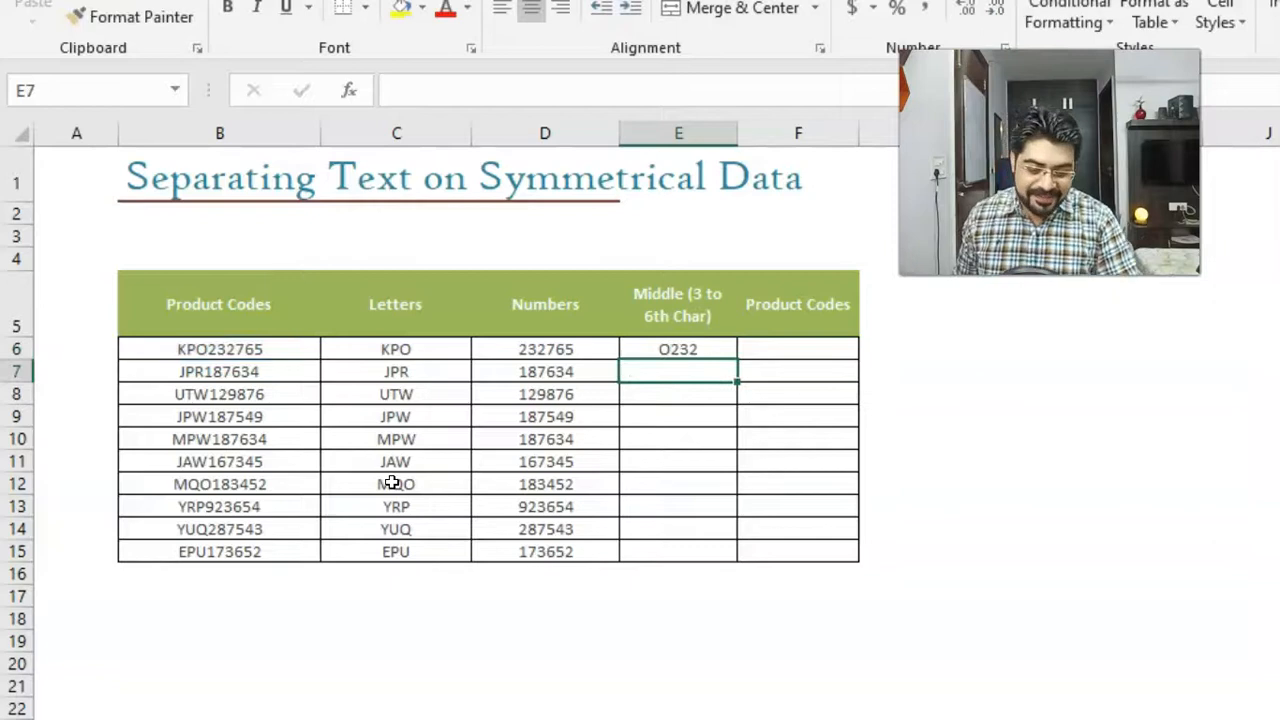
pyautogui.click(678, 348)
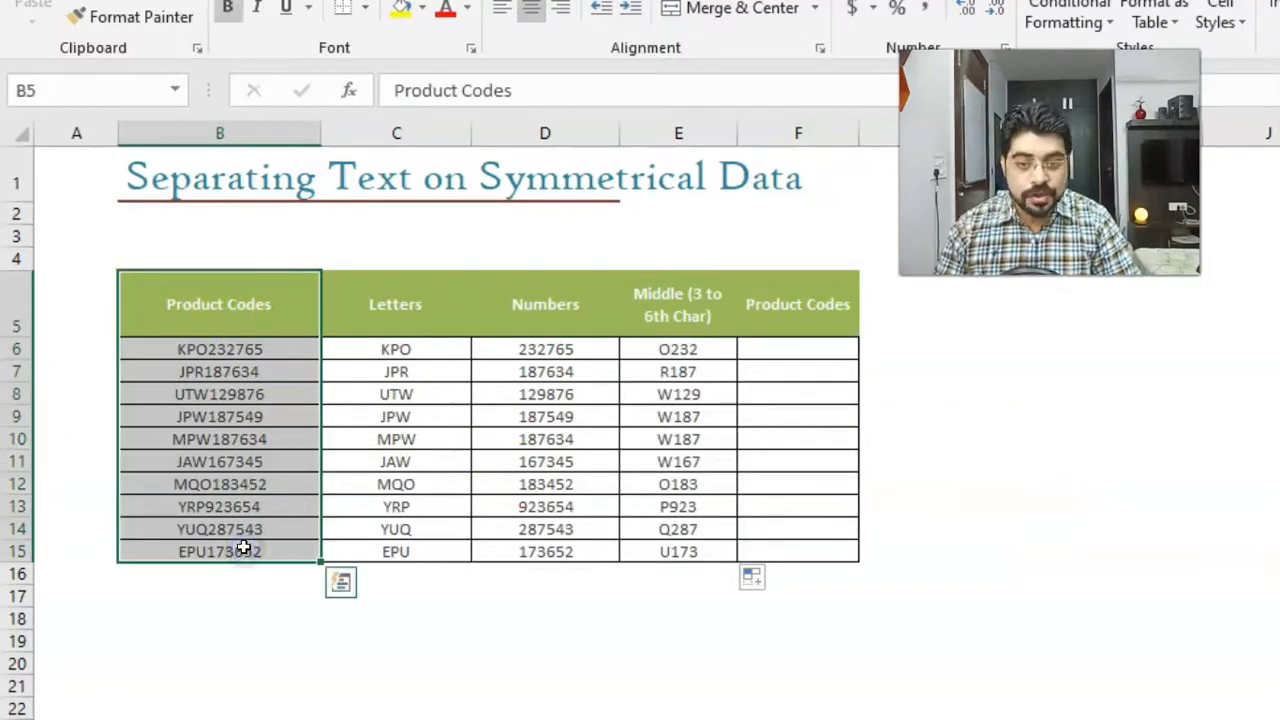
pyautogui.click(395, 305)
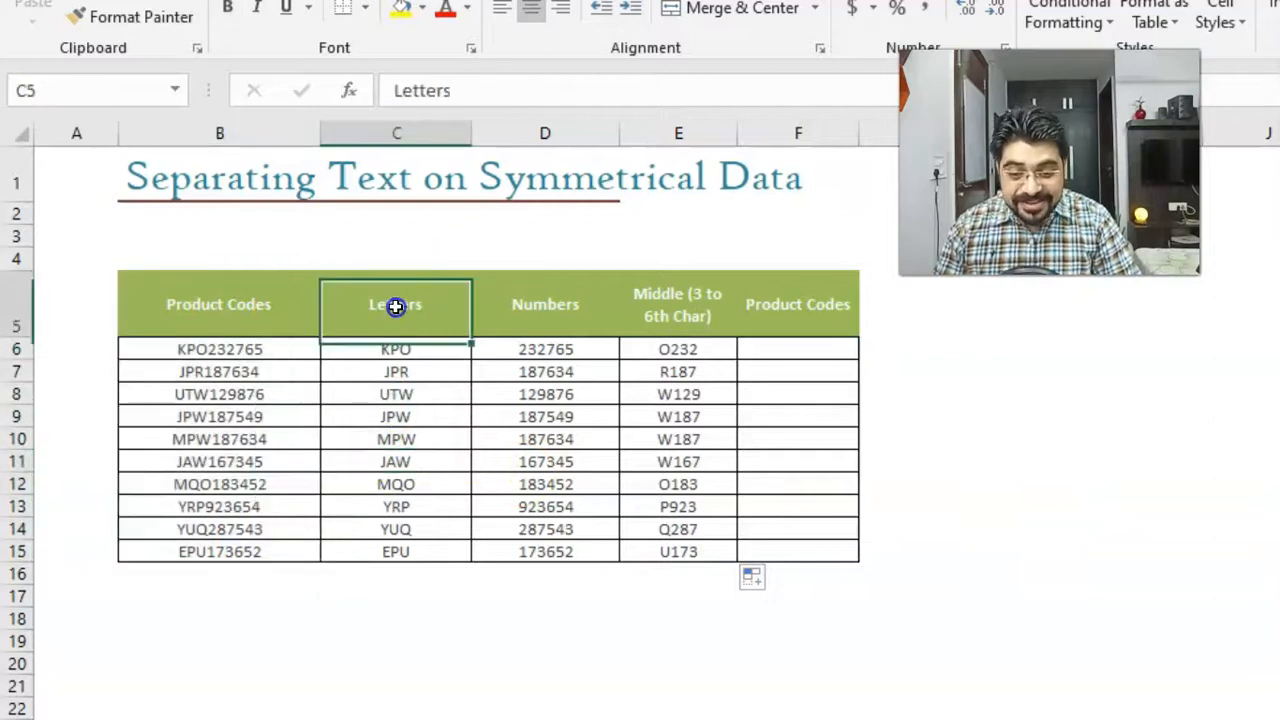
pyautogui.moveTo(396, 305); pyautogui.dragTo(531, 551)
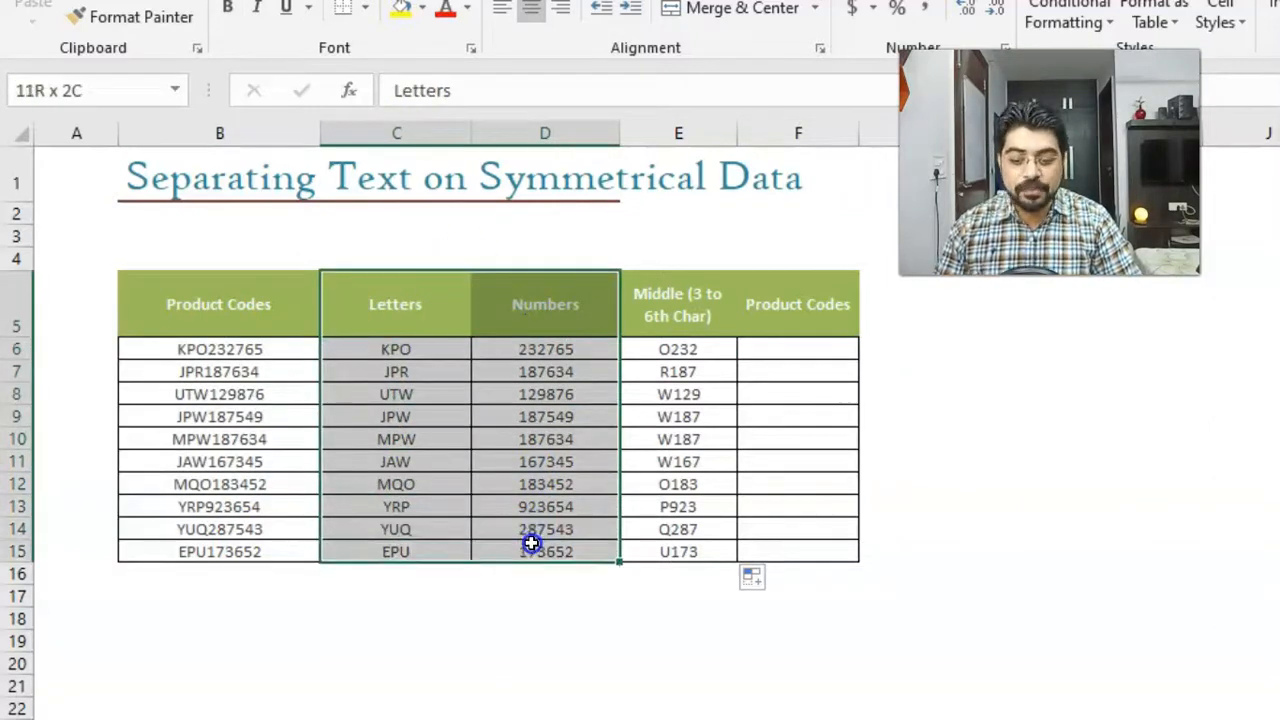
pyautogui.click(798, 349)
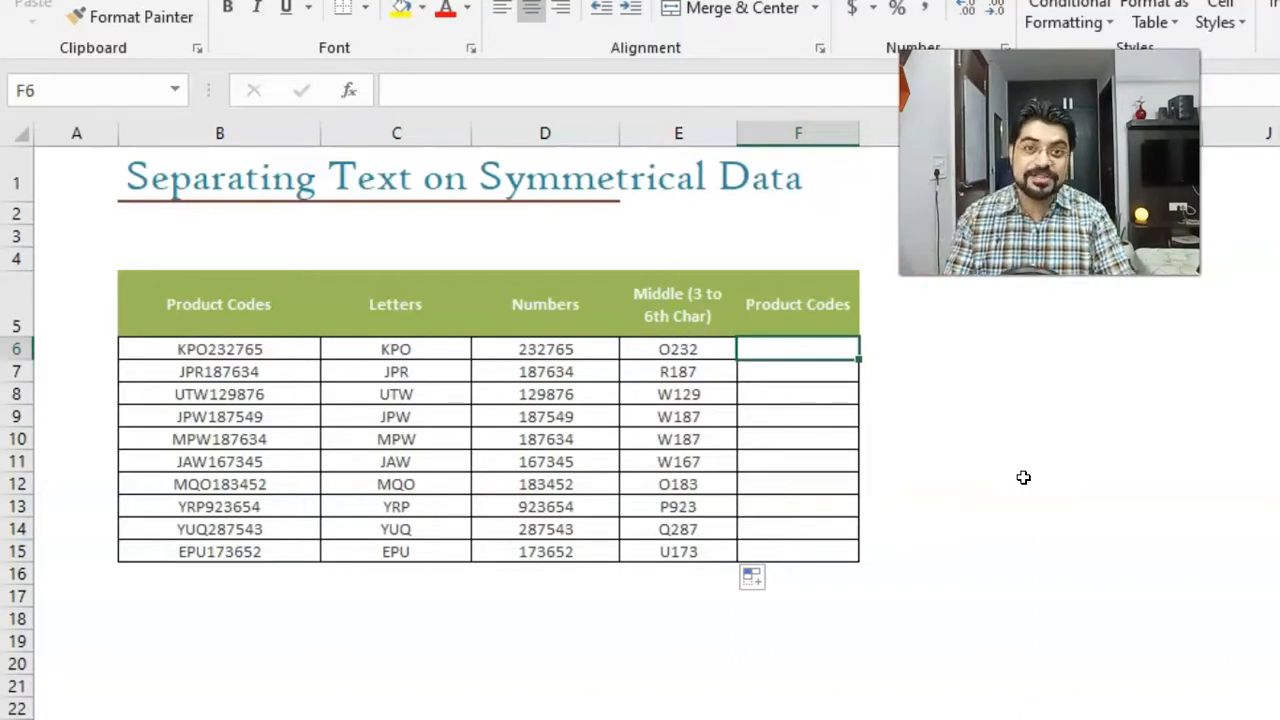
# Step: Join the Letters and Numbers in F6 with =C6&D6 to rebuild KPO232765
pyautogui.write('=')
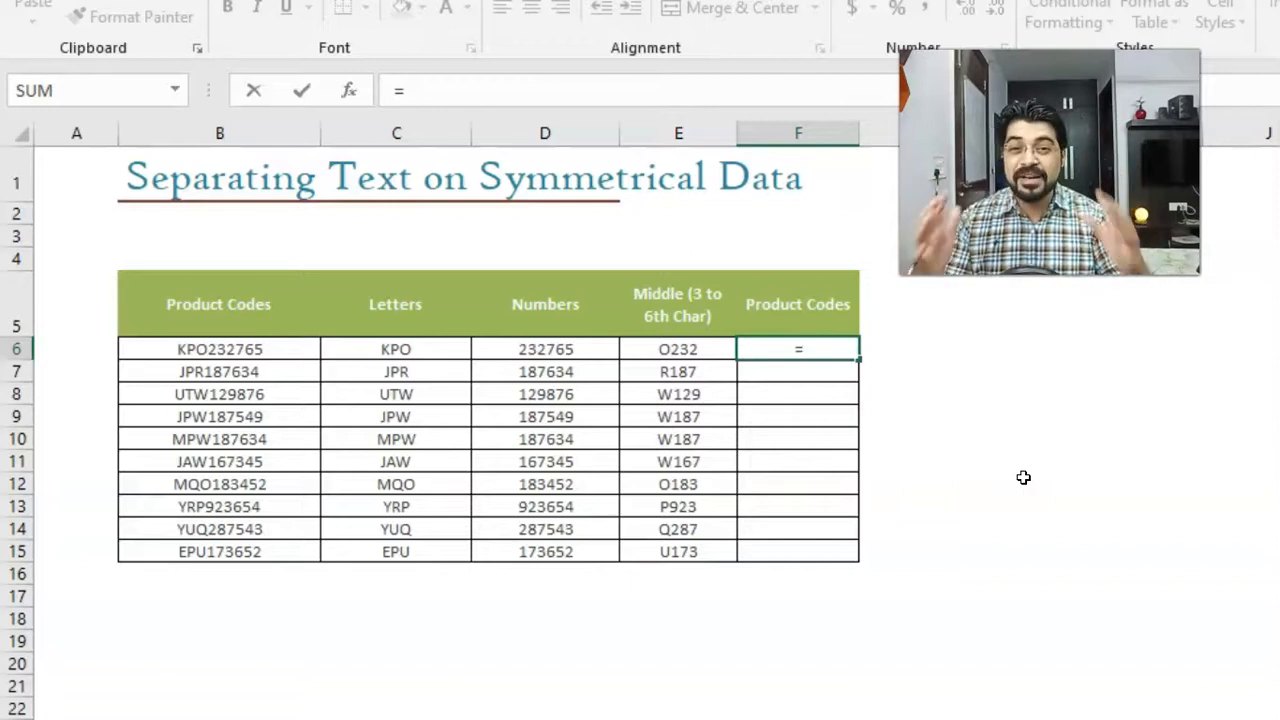
pyautogui.click(678, 349)
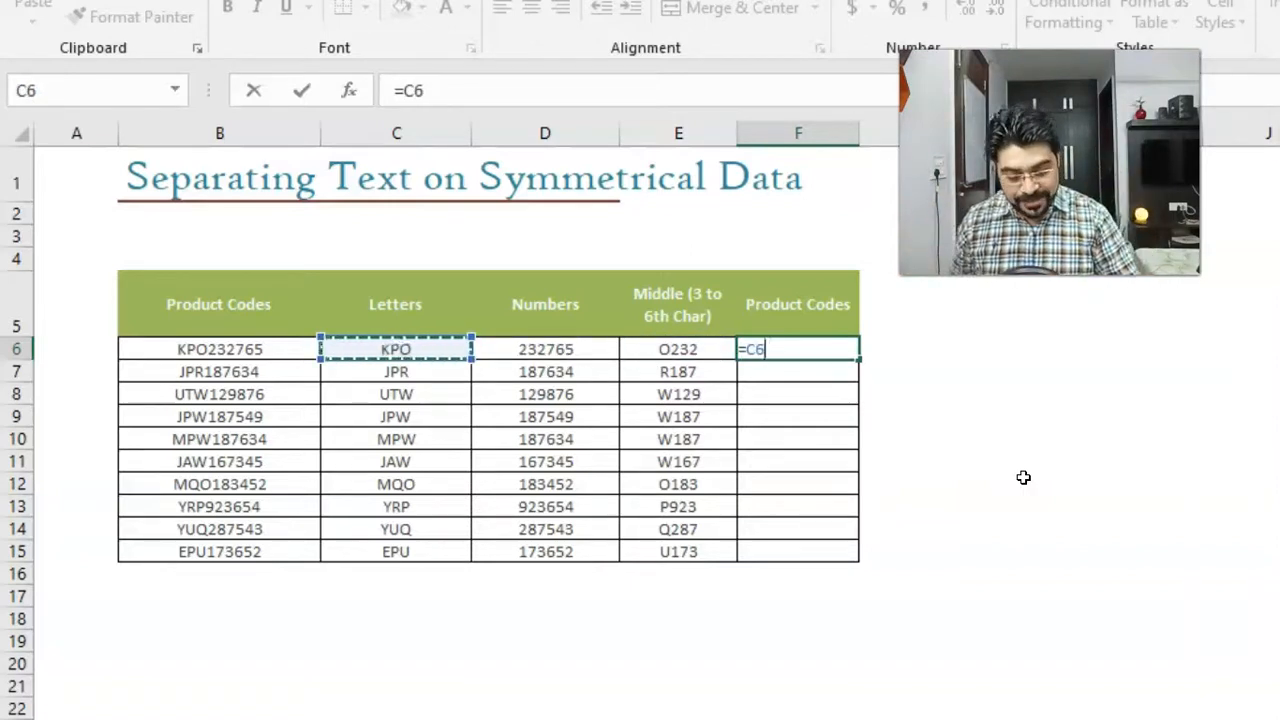
pyautogui.write('&')
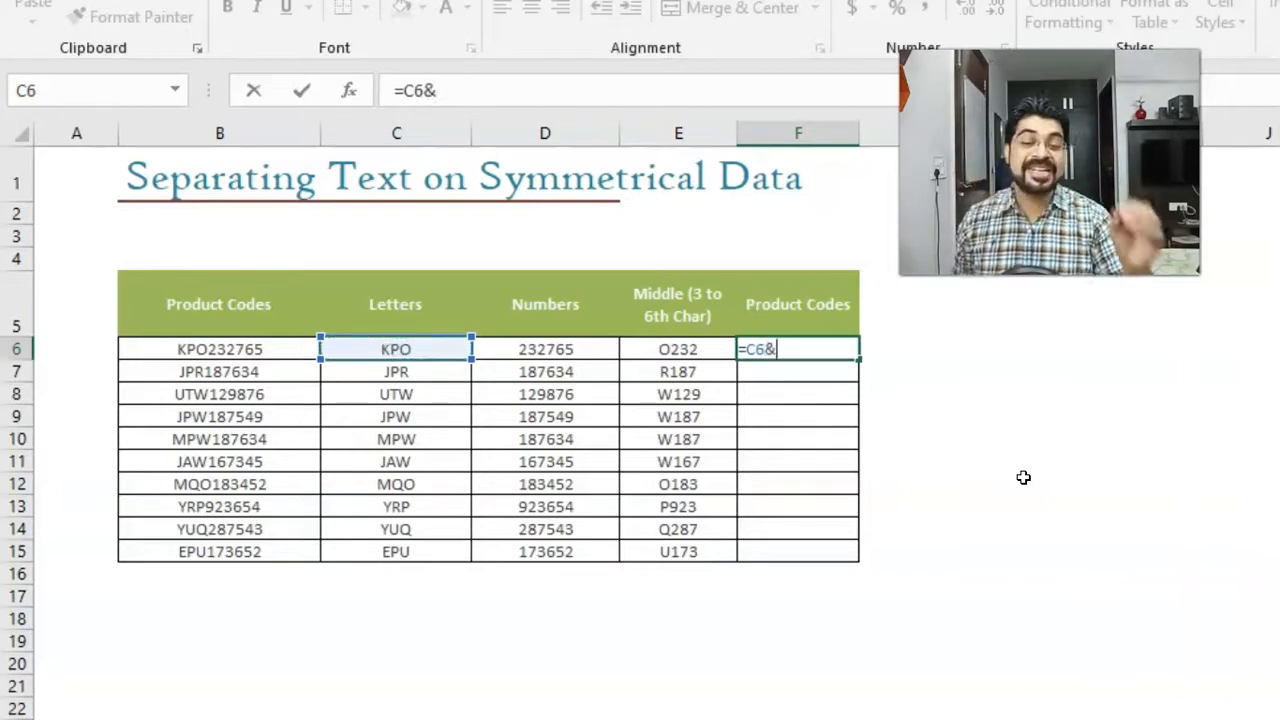
pyautogui.click(545, 349)
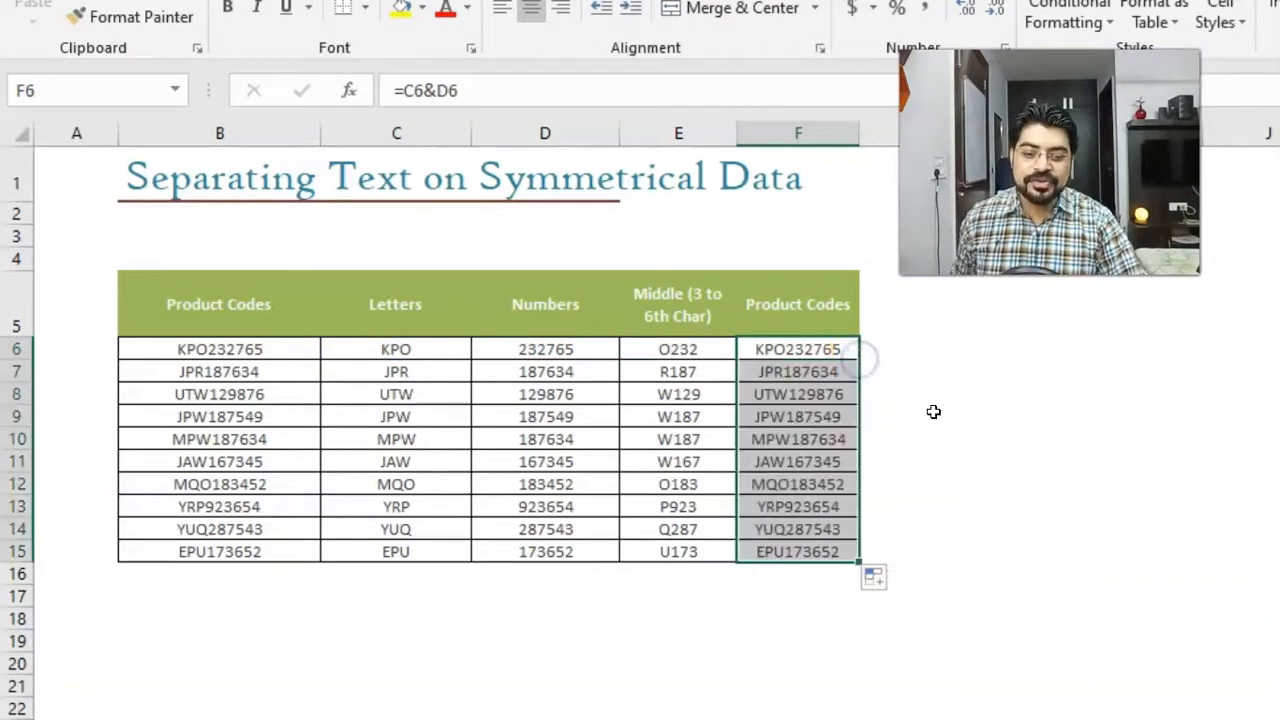
pyautogui.moveTo(972, 470)
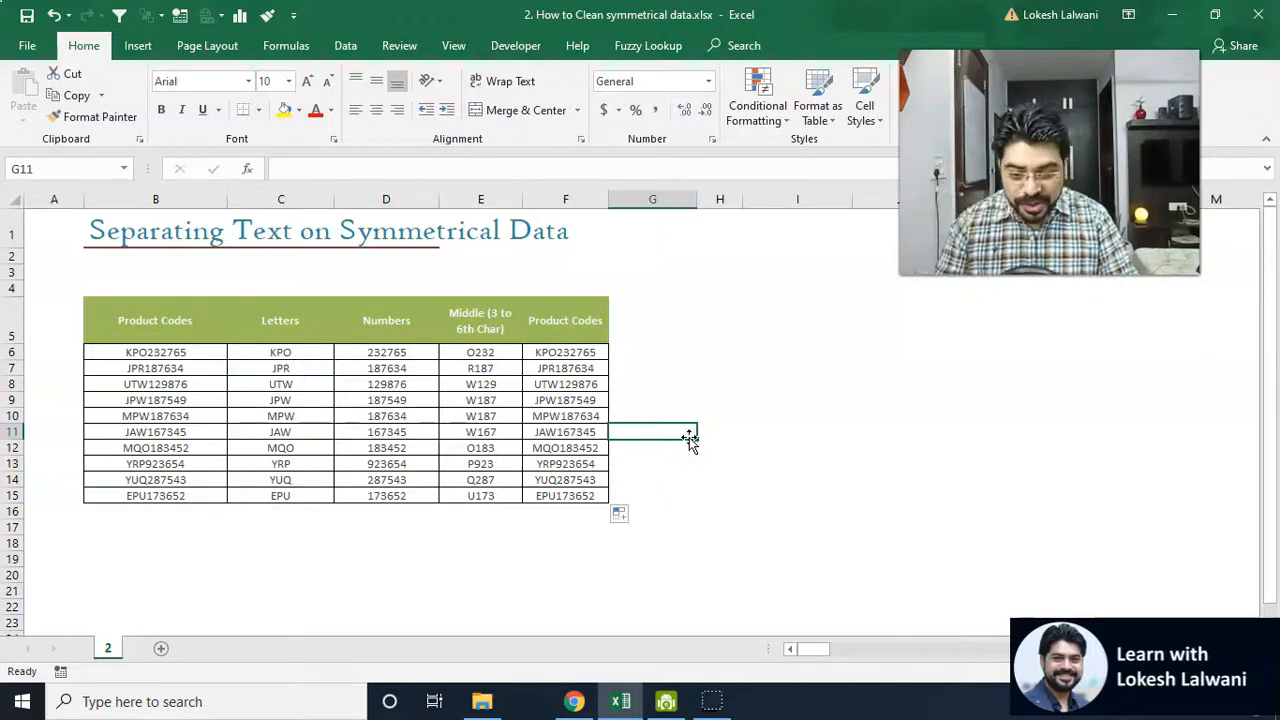
pyautogui.click(573, 701)
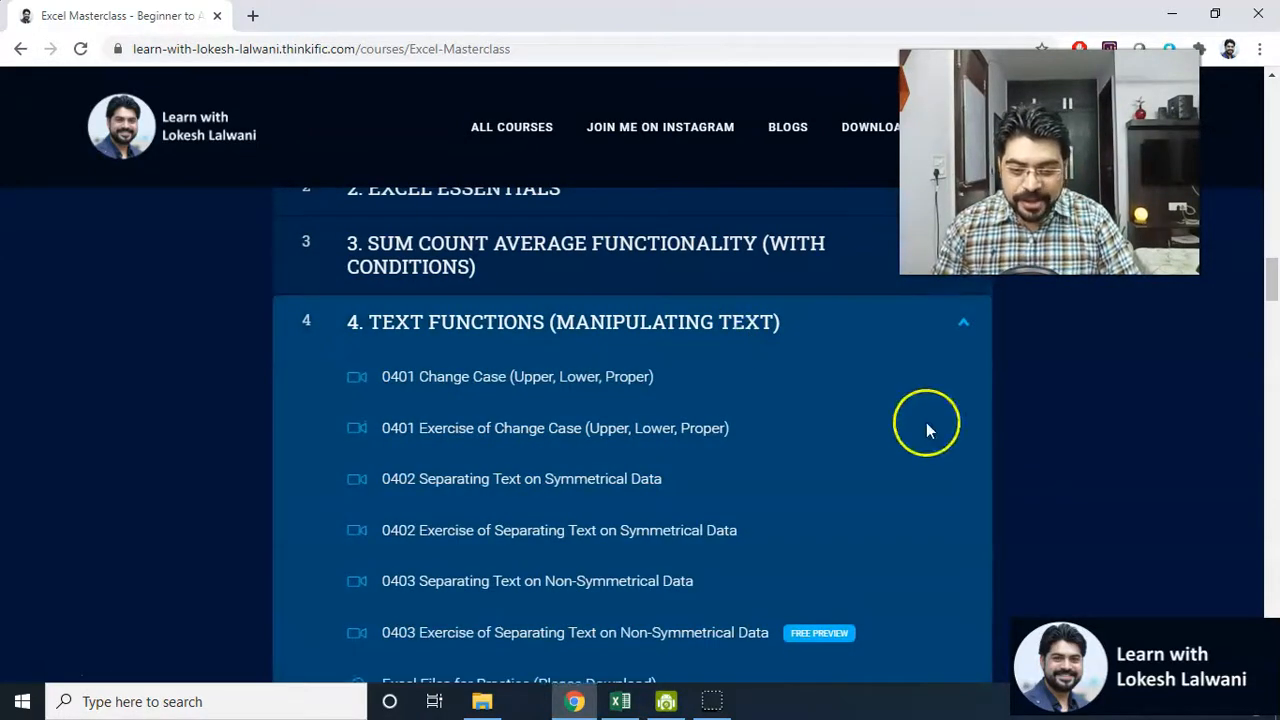
# Step: Scroll the Thinkific curriculum down to section 4, Text Functions
pyautogui.scroll(-3)
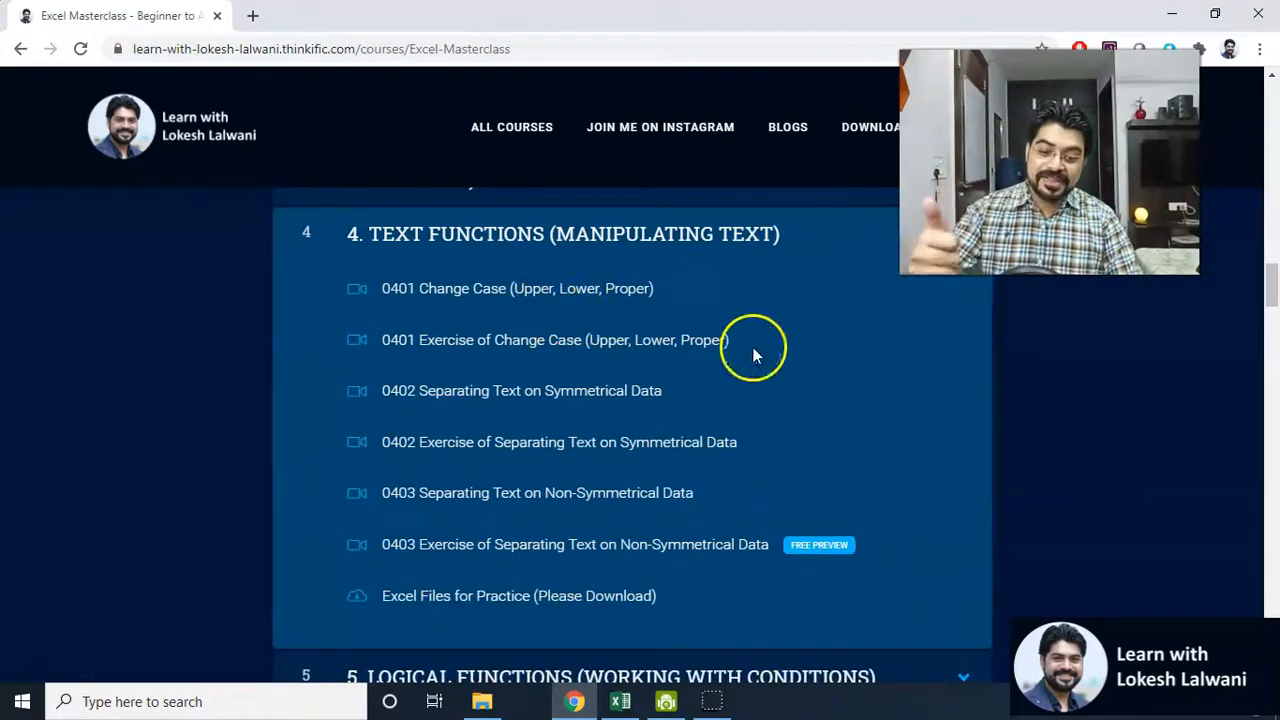
pyautogui.moveTo(622, 415)
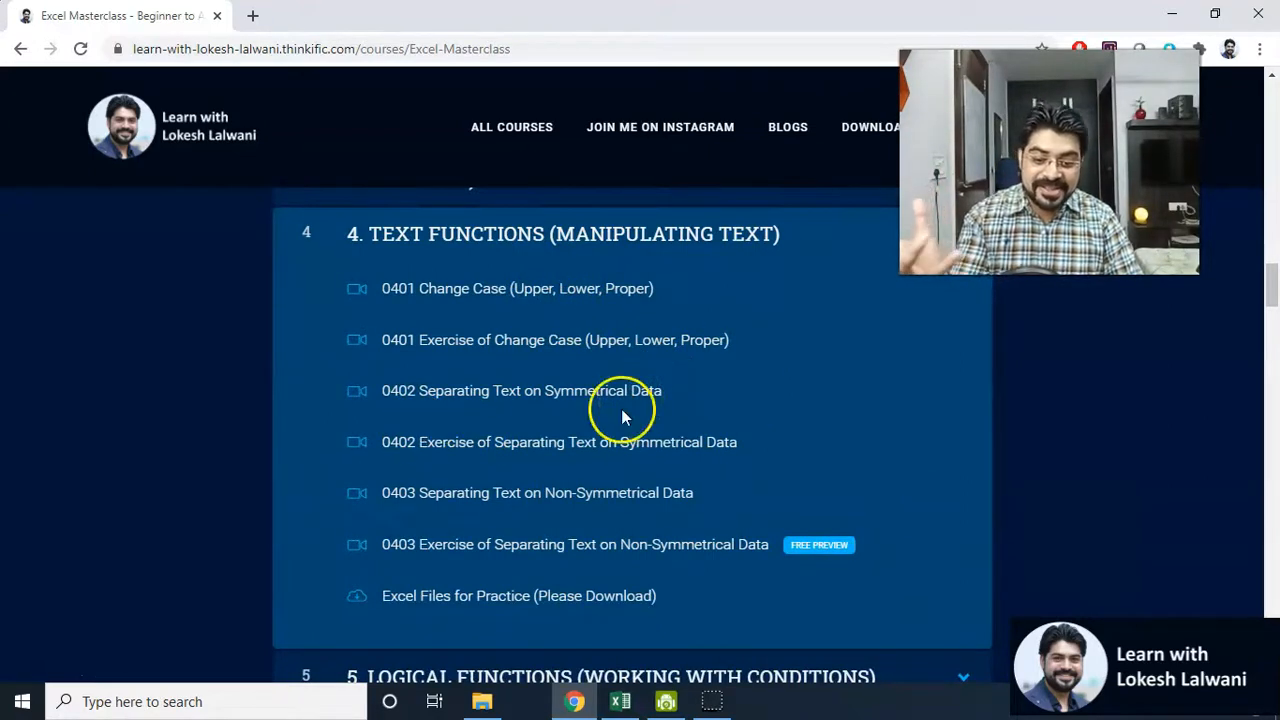